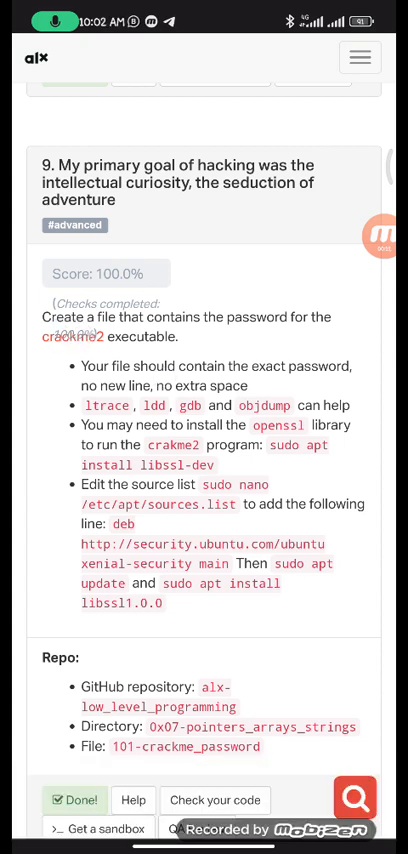
# Follow the crackme2 link to the holbertonschool/0x06.c GitHub repository.
pyautogui.click(356, 796)
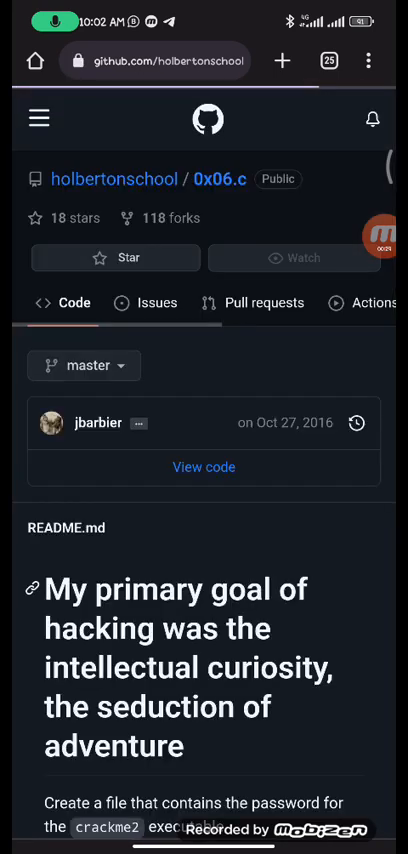
pyautogui.click(170, 60)
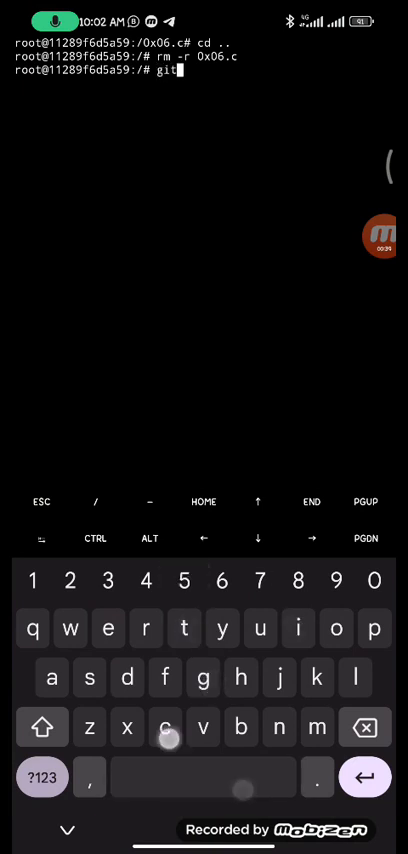
# git clone the 0x06.c repository and cd into it, listing crackme2 and README.md.
pyautogui.write('clone https://github.com/holbertonschool/0x06.c')
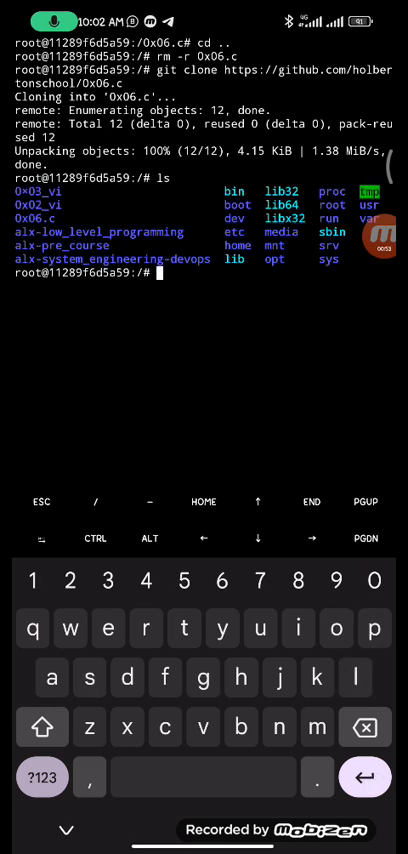
pyautogui.doubleClick(24, 216)
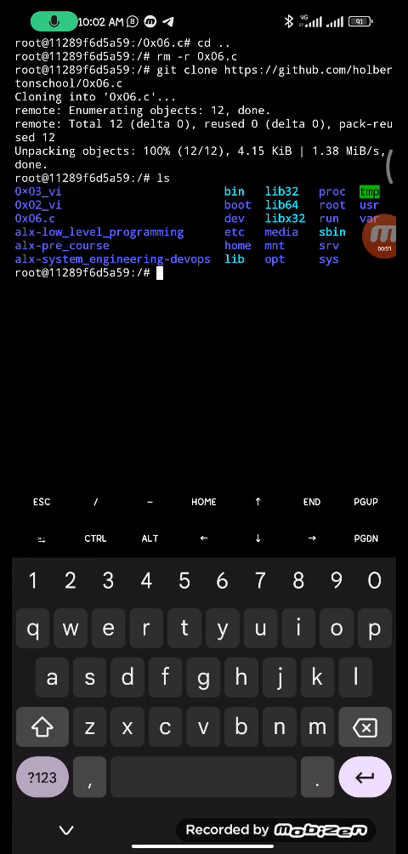
pyautogui.write('cd 0x06.')
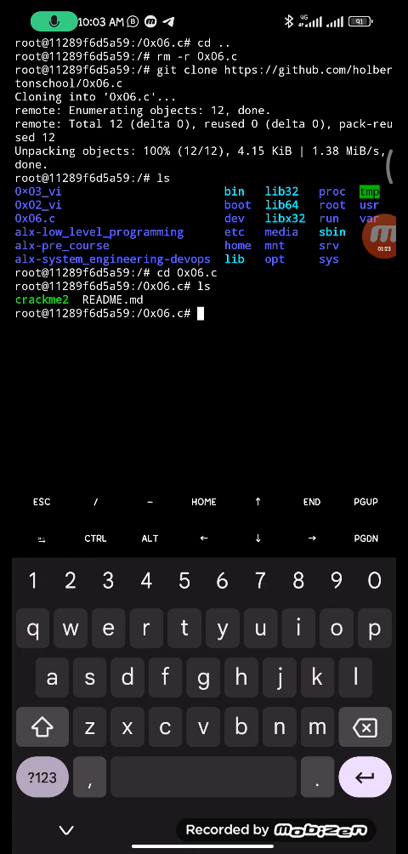
# Run cat crackme2, which dumps unreadable binary output to the terminal.
pyautogui.write('cat')
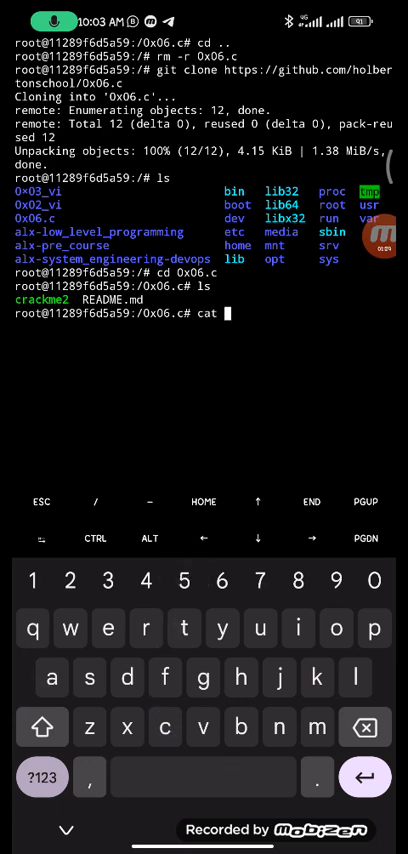
pyautogui.write('crac')
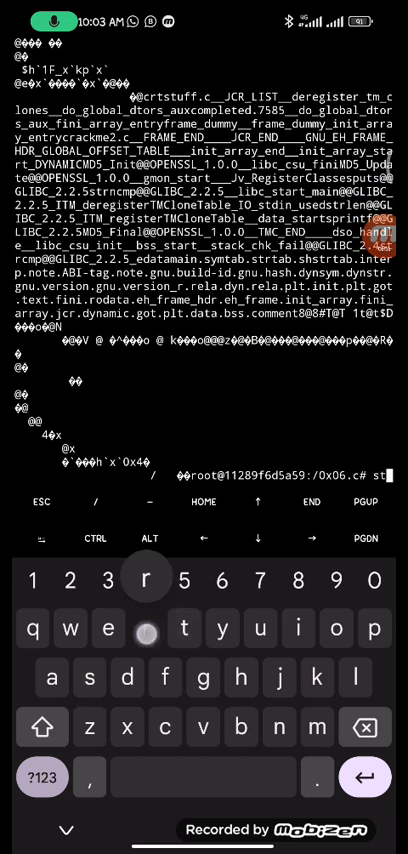
pyautogui.write('inf')
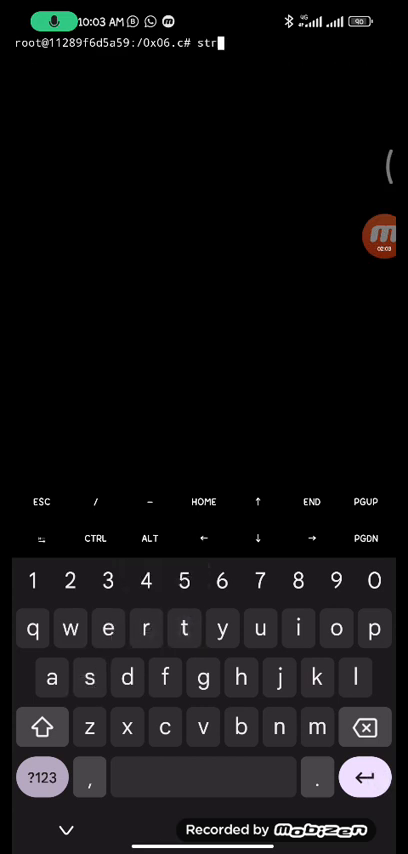
pyautogui.write('ing crackme2')
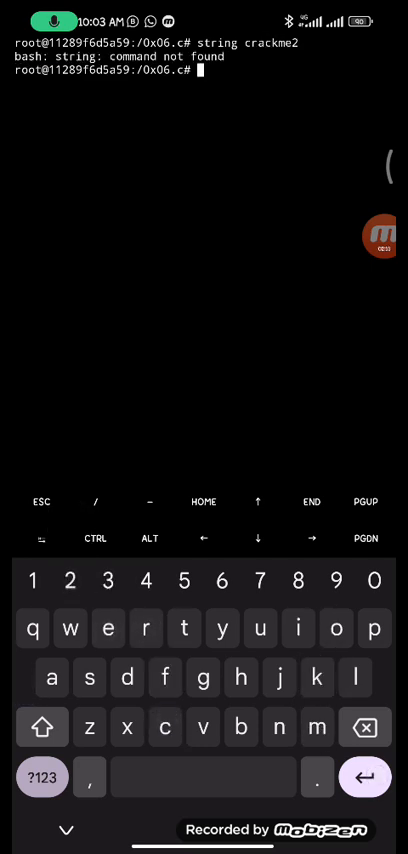
pyautogui.click(204, 540)
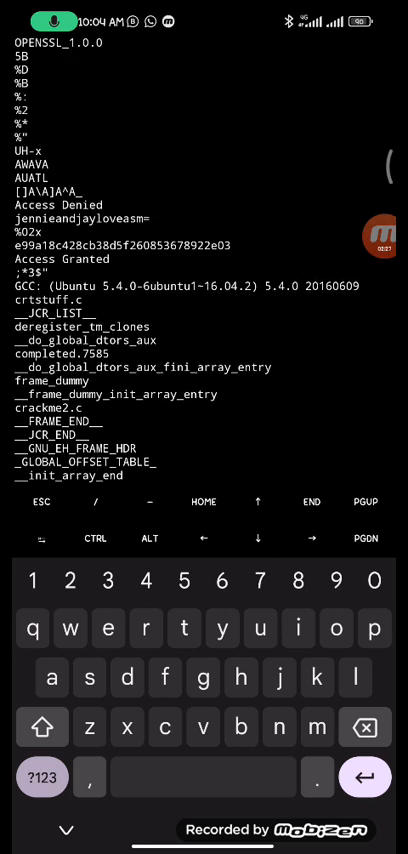
pyautogui.doubleClick(130, 240)
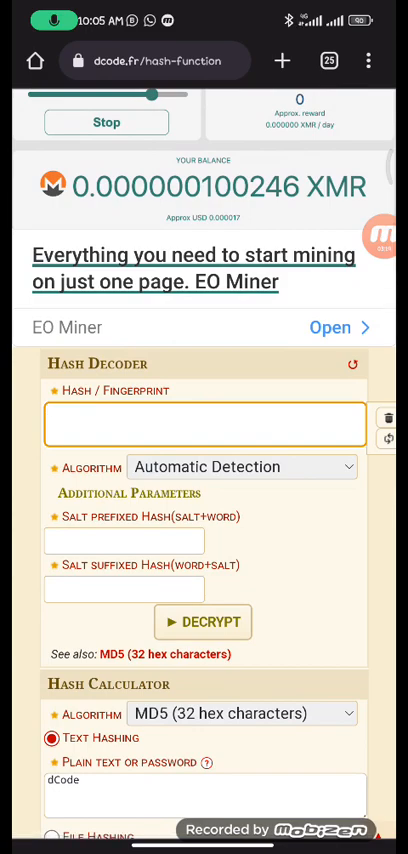
# Submit the hash in dCode's Hash Decoder and reach the Results reCAPTCHA check.
pyautogui.scroll(3)
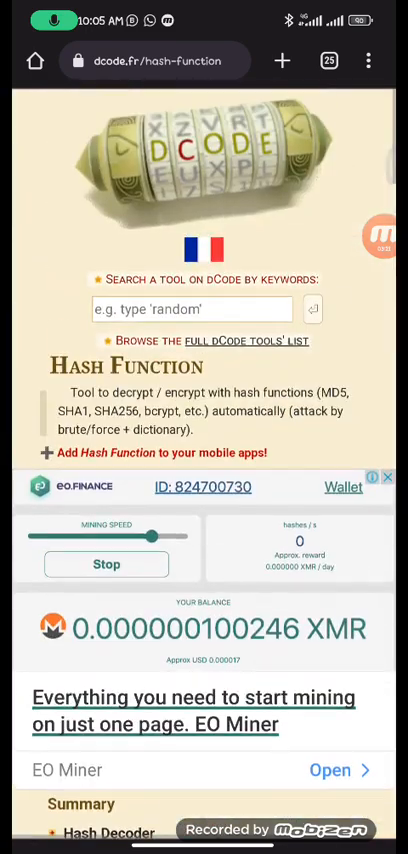
pyautogui.scroll(-3)
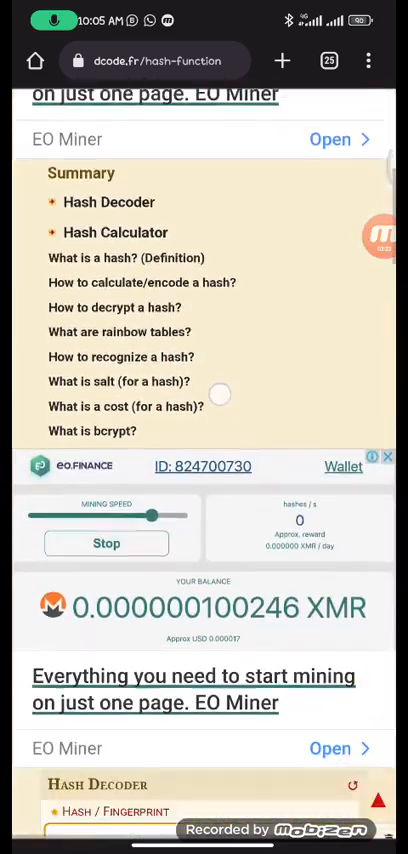
pyautogui.click(204, 510)
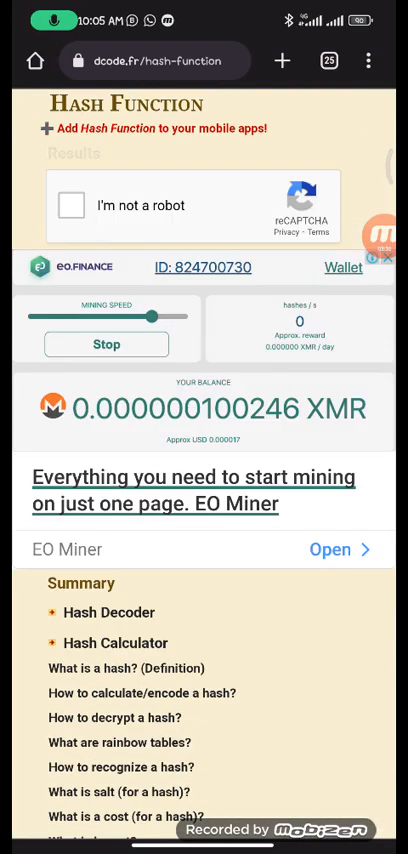
pyautogui.scroll(3)
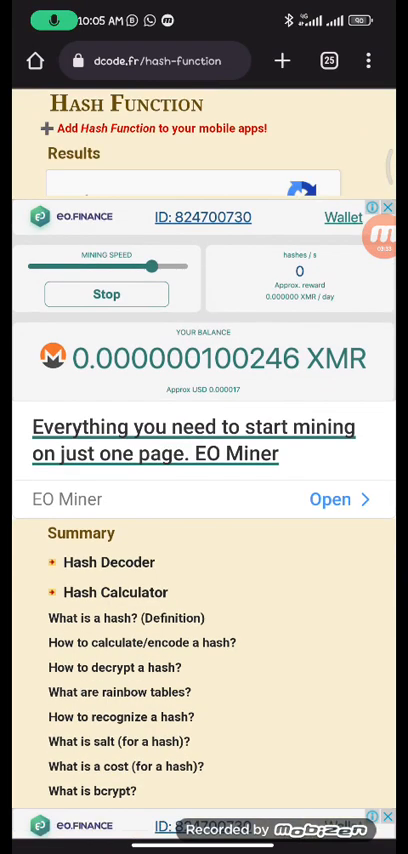